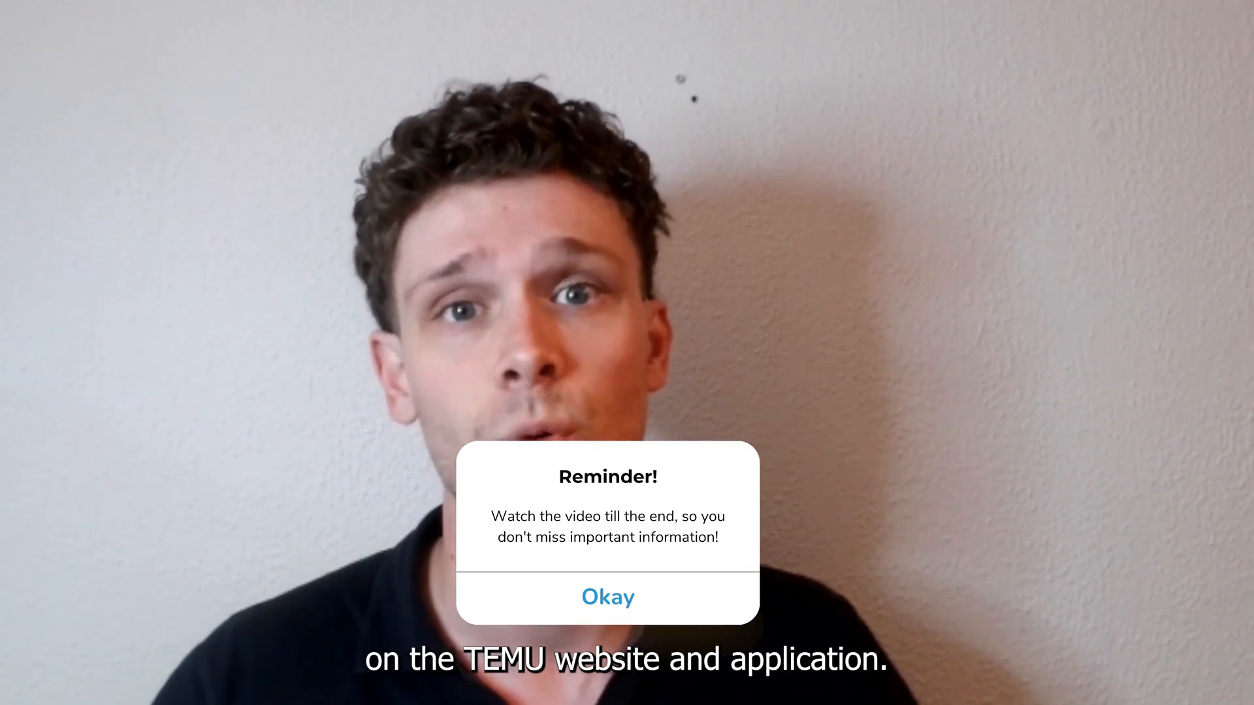
Land on the Temu homepage with the Early Summer offers and cart panel
click(606, 597)
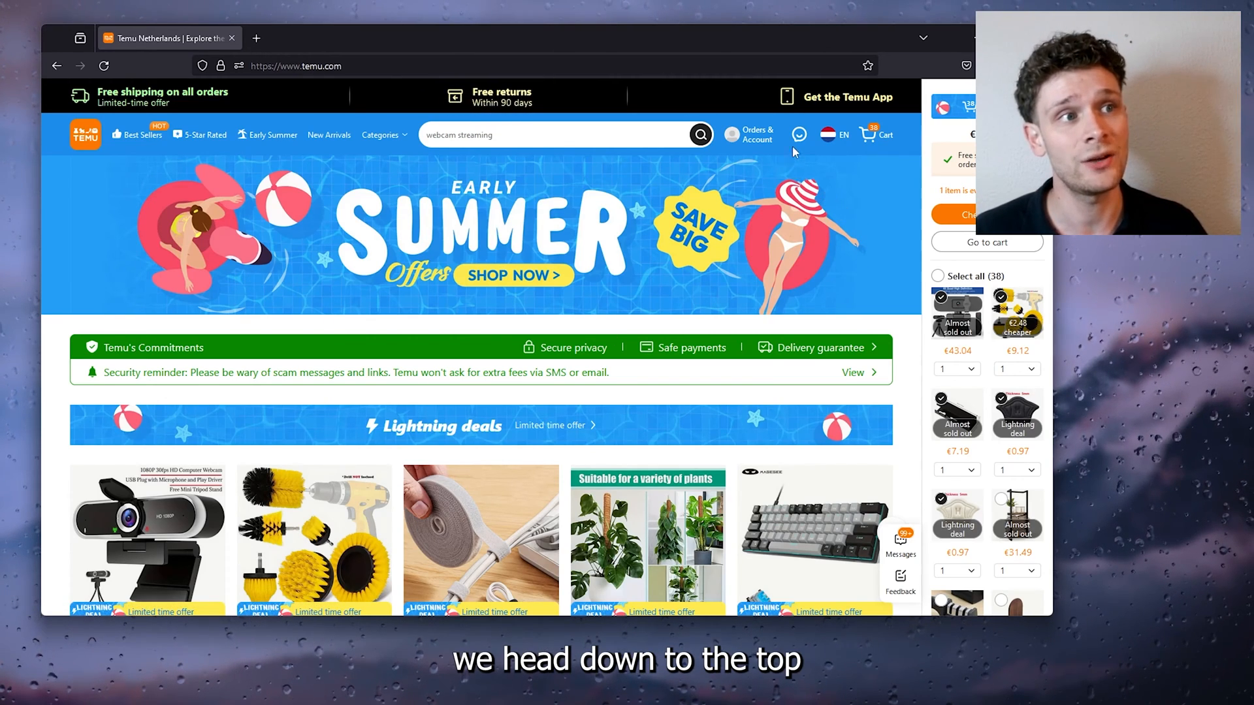
Go to Your orders from the account menu, review past orders, then head to Addresses
click(749, 135)
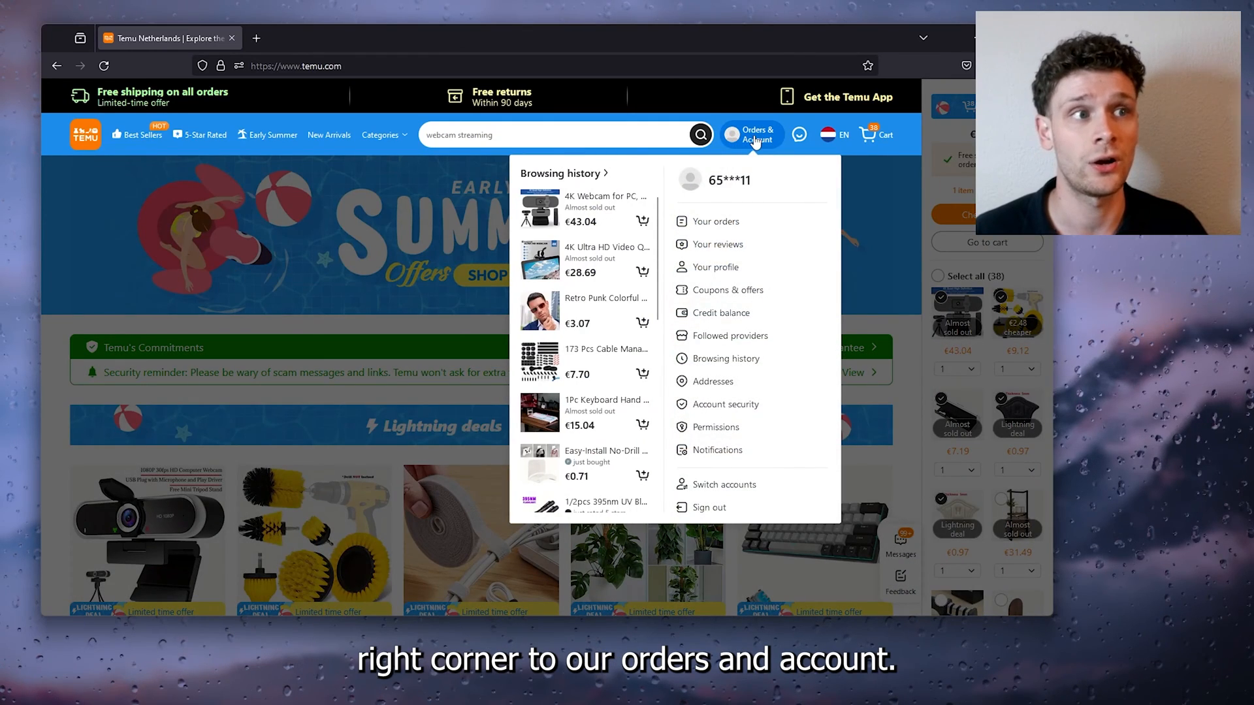
click(715, 222)
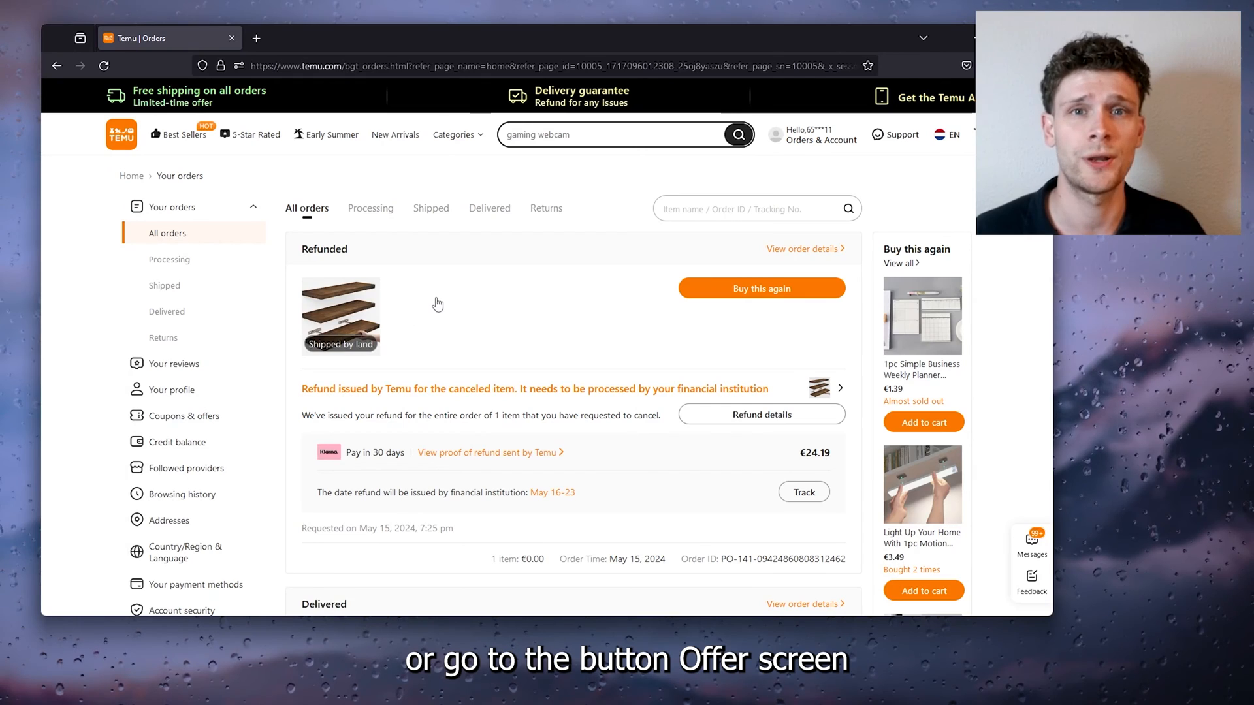
scroll(down, 3)
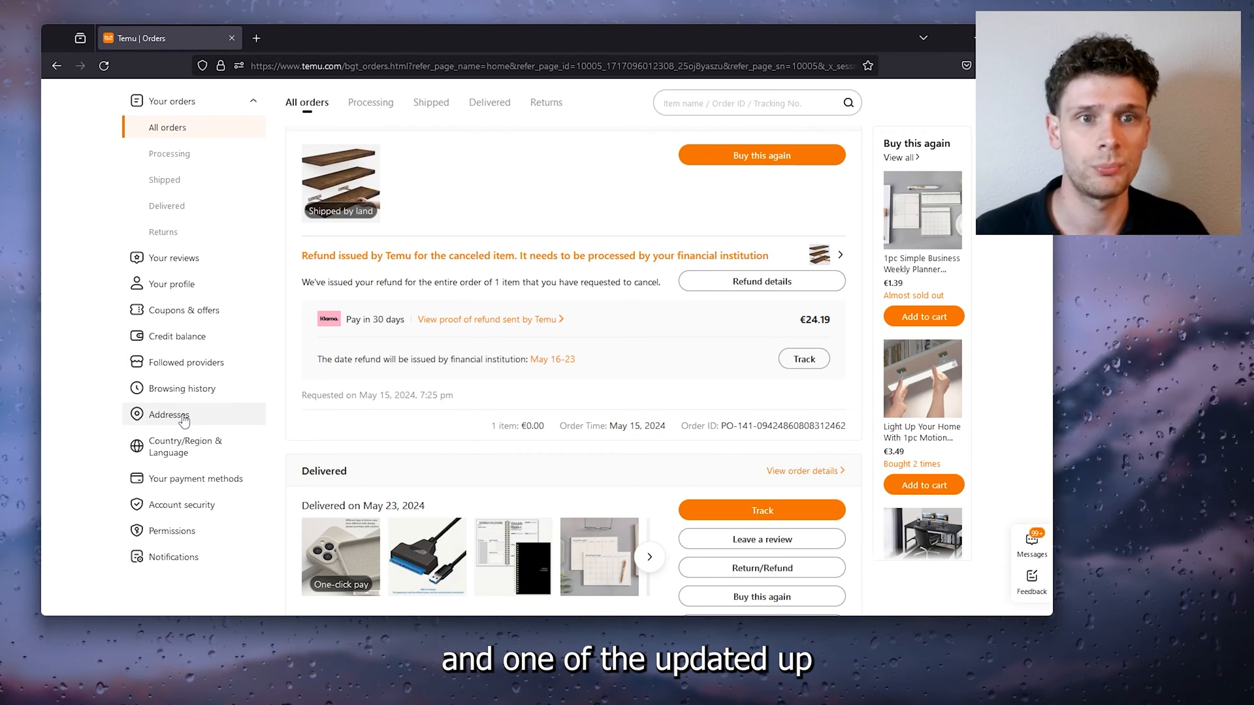
click(168, 414)
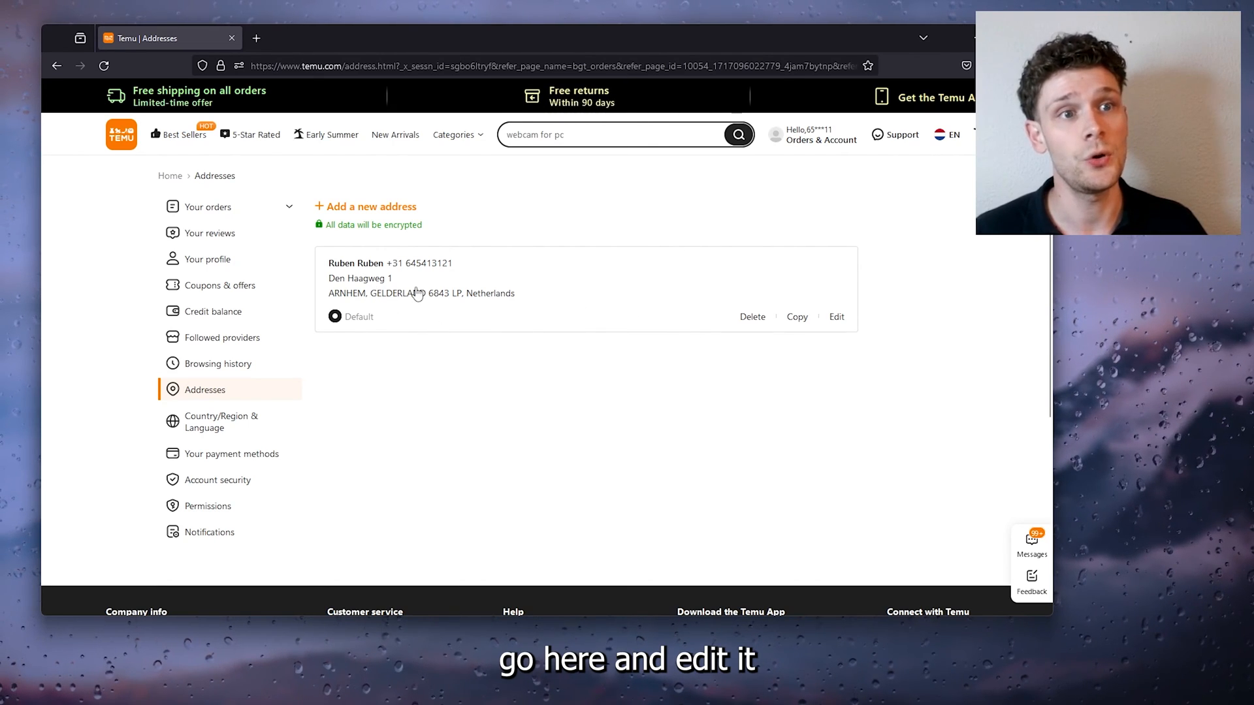
Start editing the saved Arnhem address and close the editor without changes
click(836, 316)
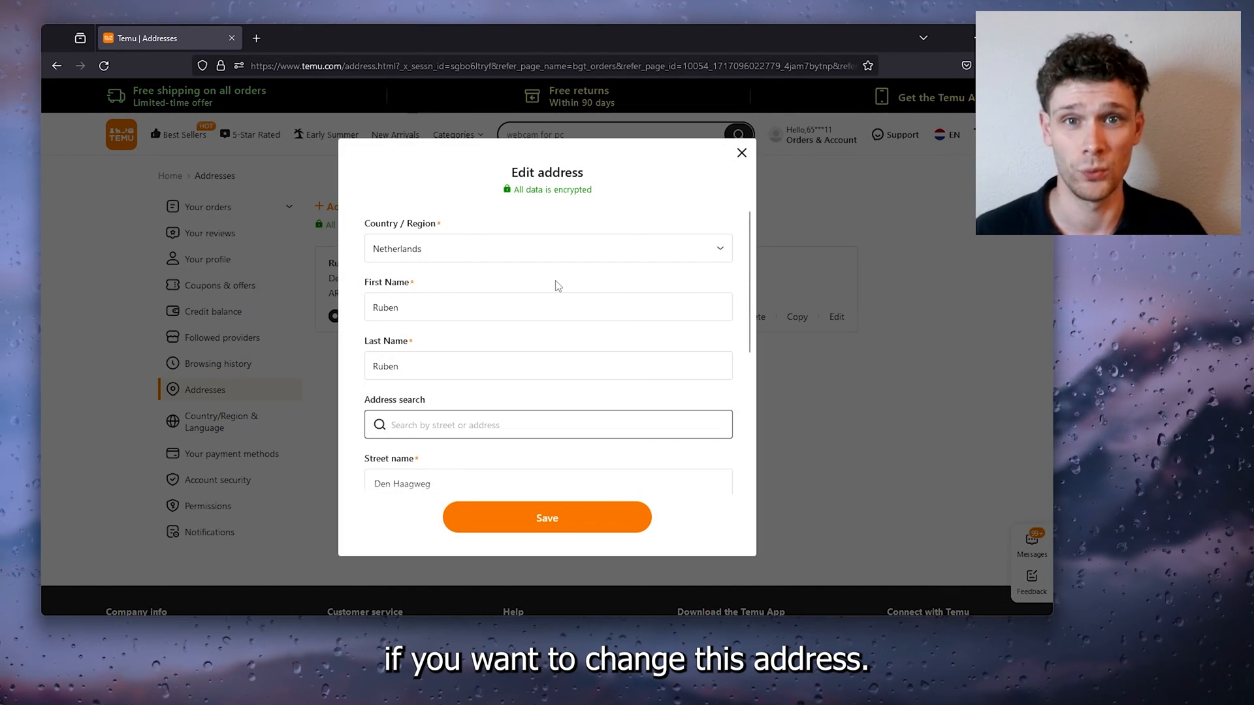
click(741, 153)
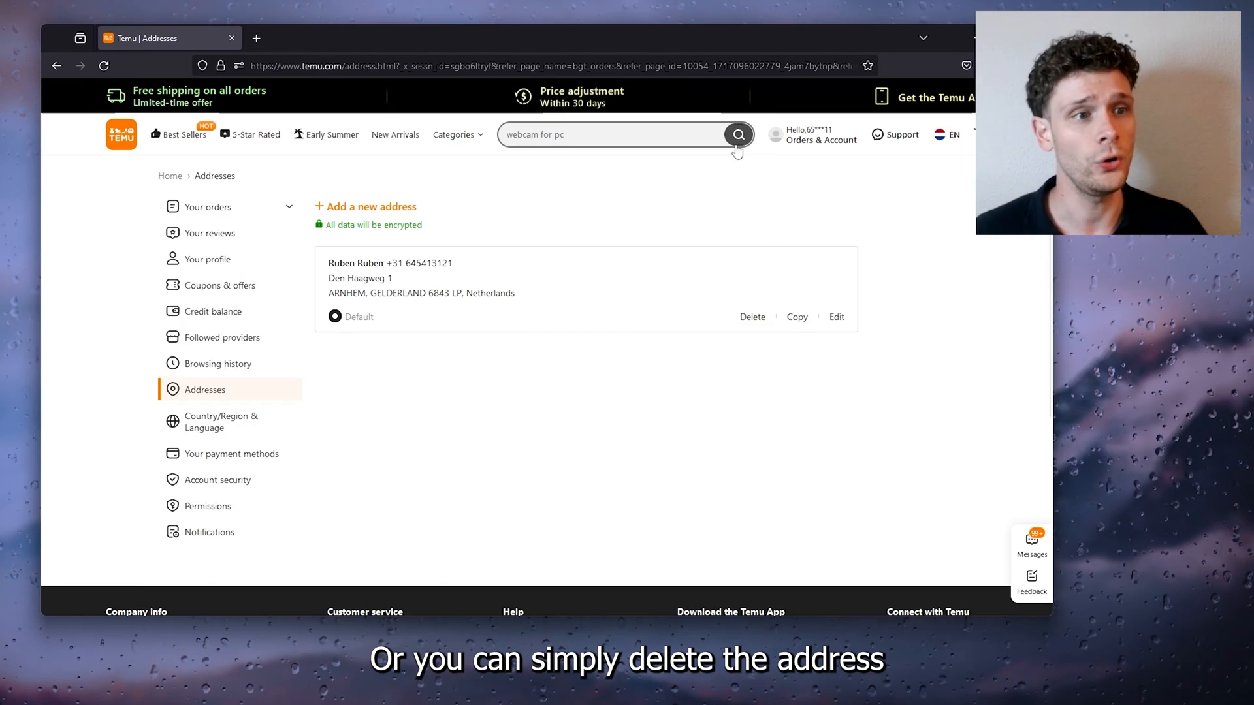
mouse_move(752, 316)
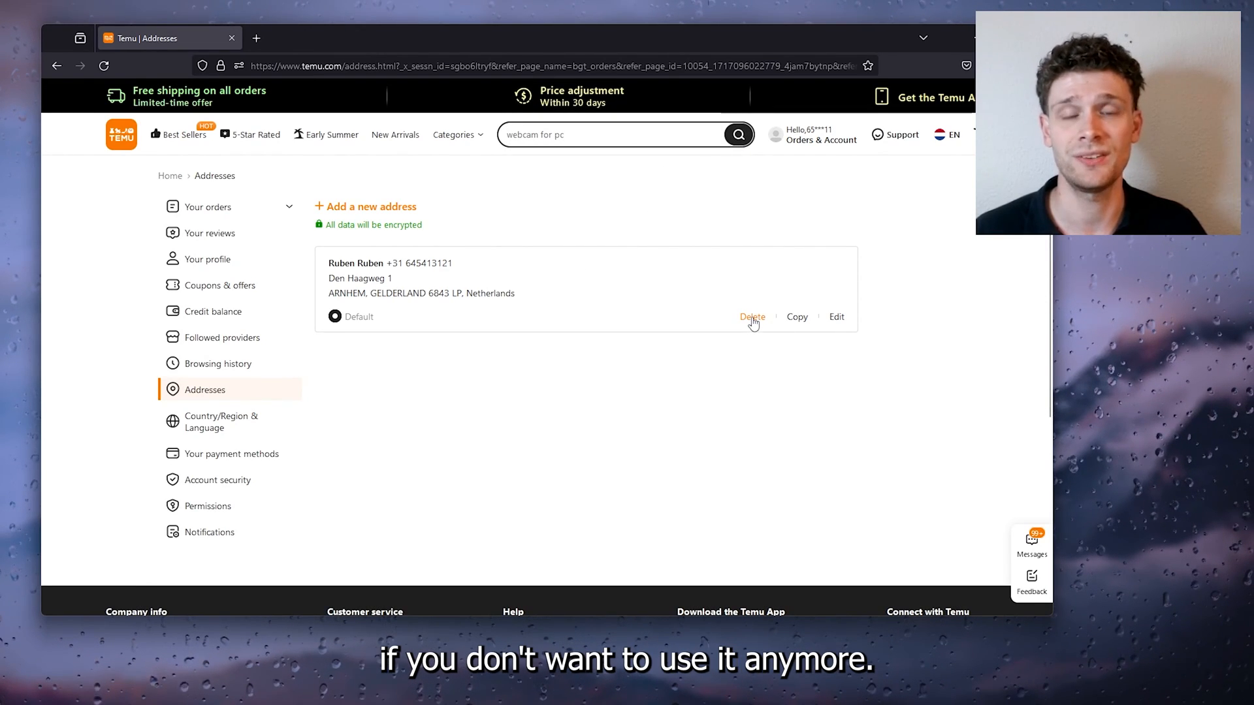
mouse_move(705, 330)
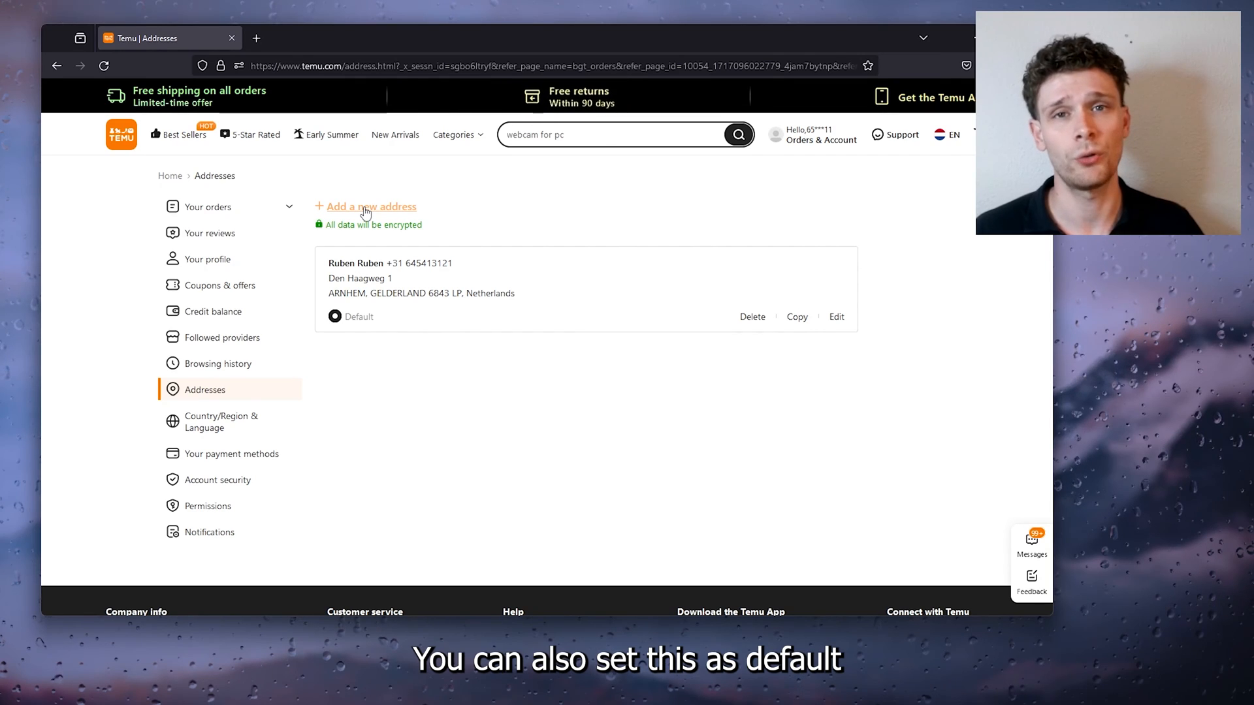
scroll(down, 3)
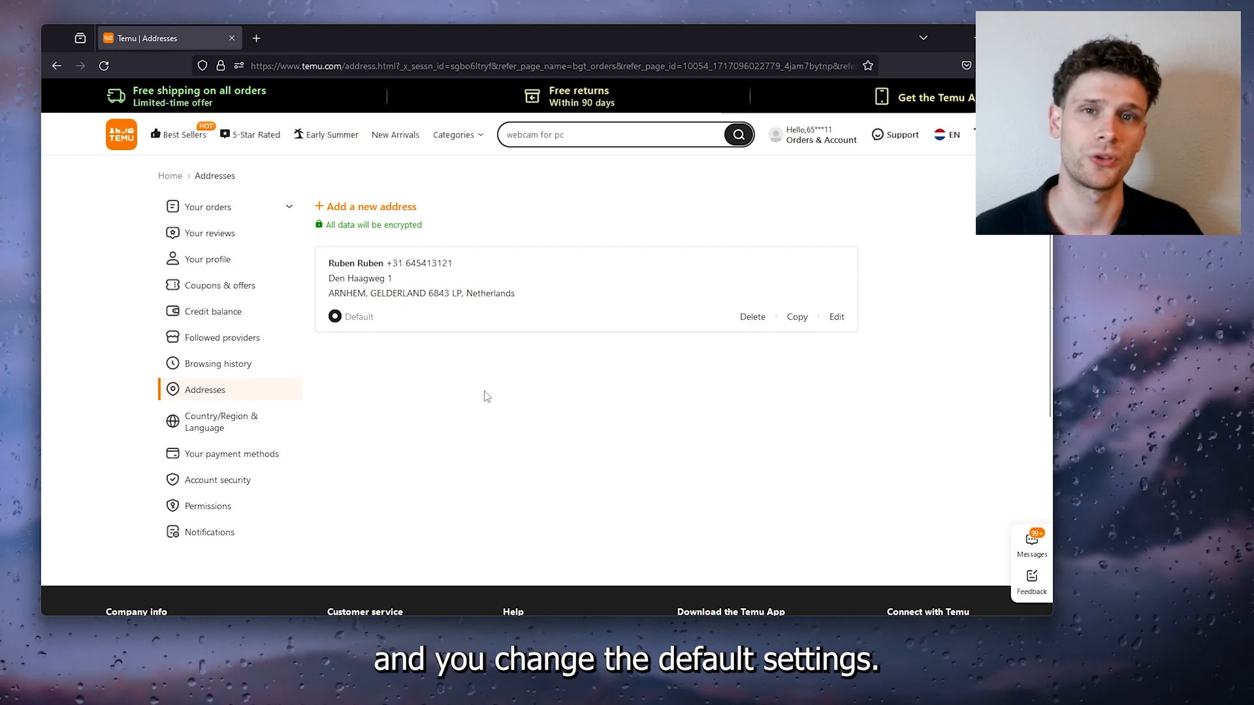
mouse_move(500, 396)
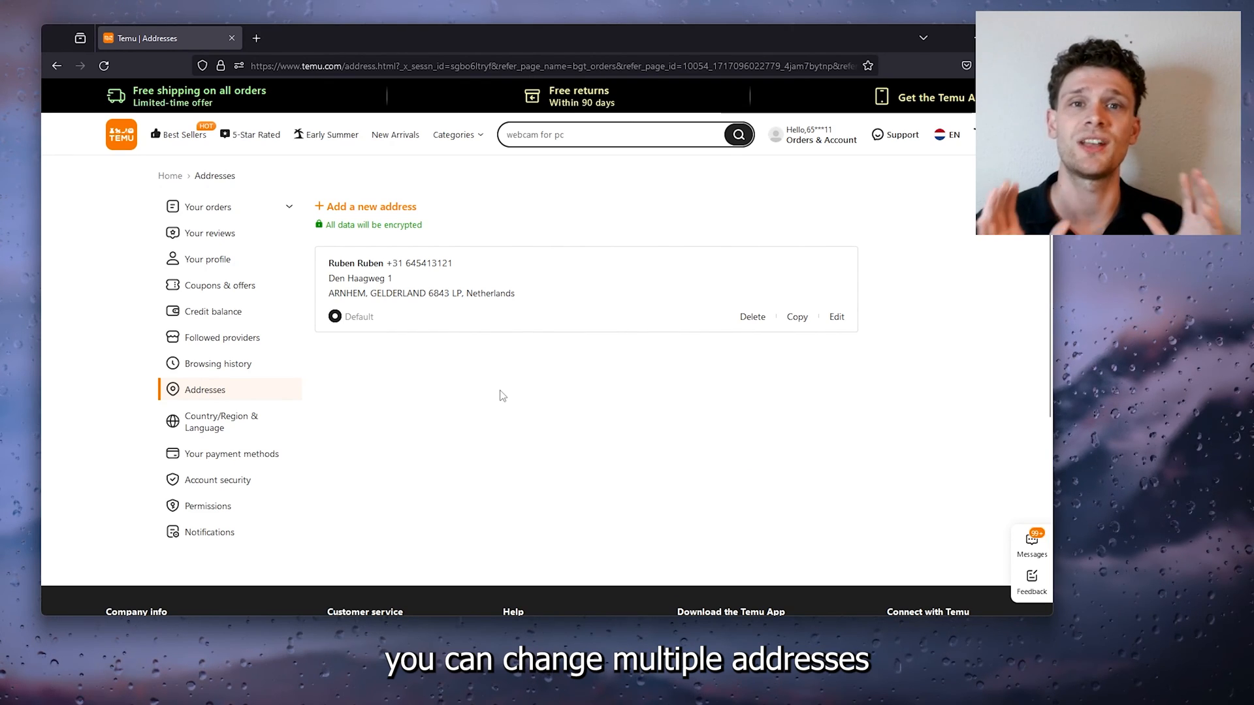